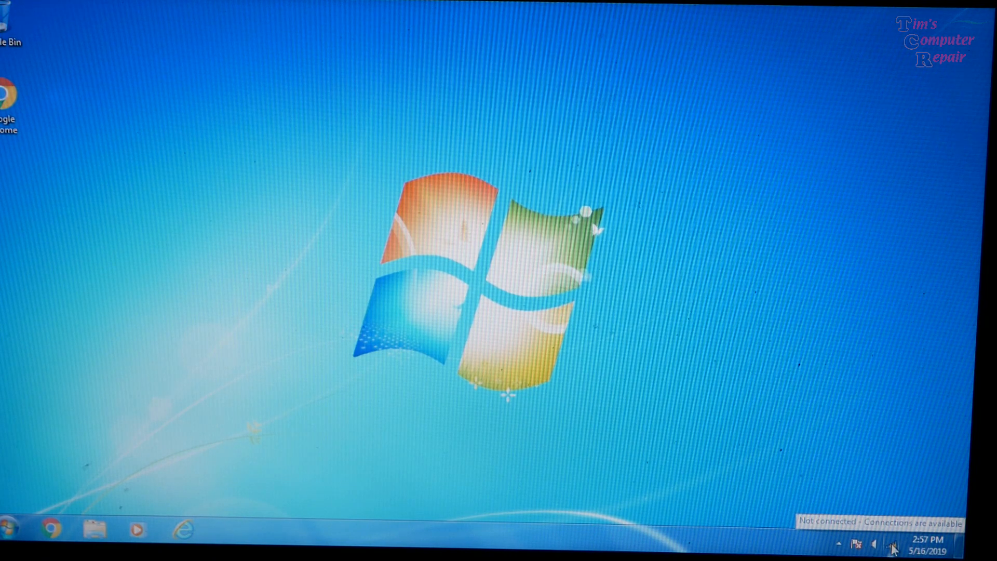
Reach the Network and Sharing Center from the system-tray network icon.
{"action": "right_click", "coordinate": [895, 544]}
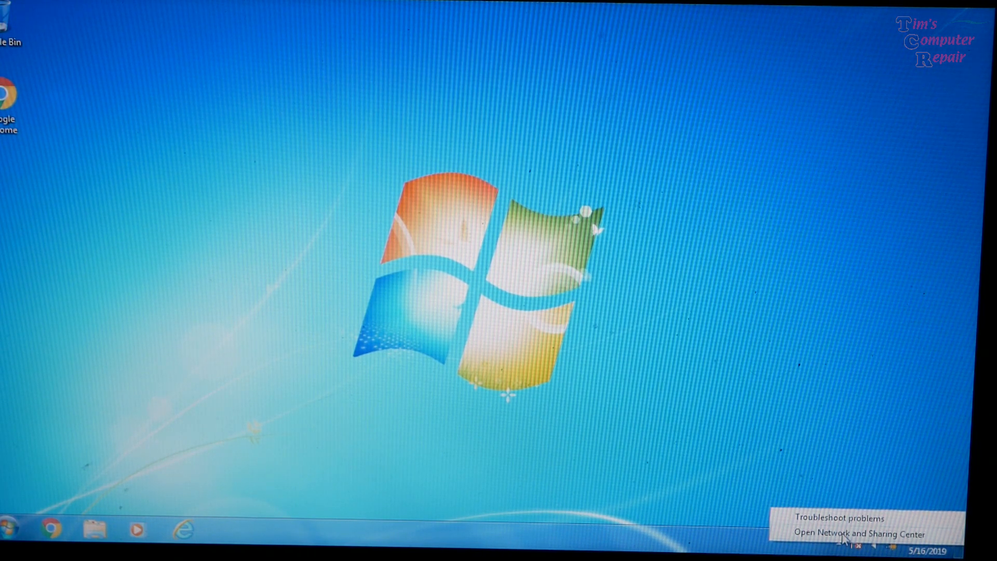
{"action": "left_click", "coordinate": [852, 532]}
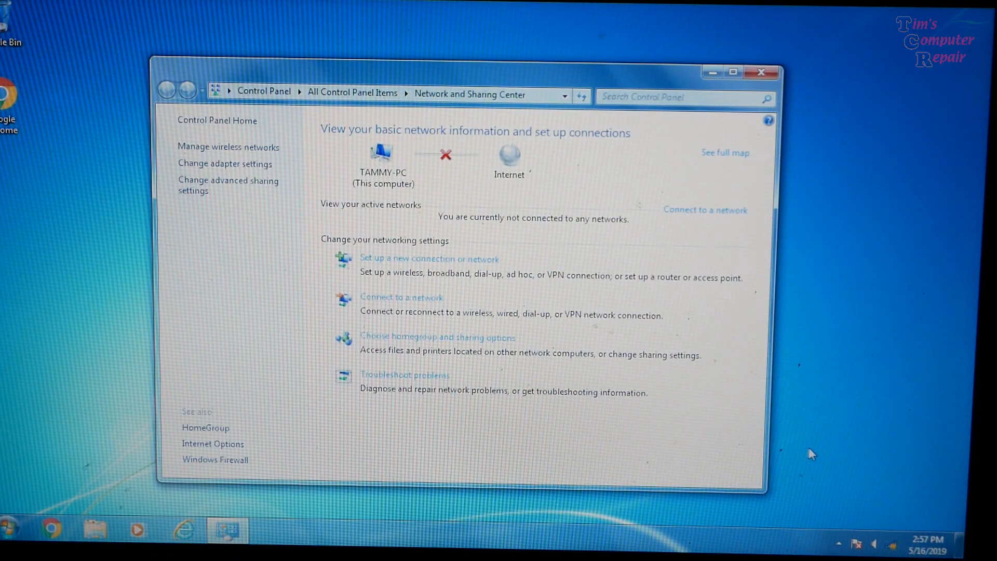
{"action": "mouse_move", "coordinate": [159, 179]}
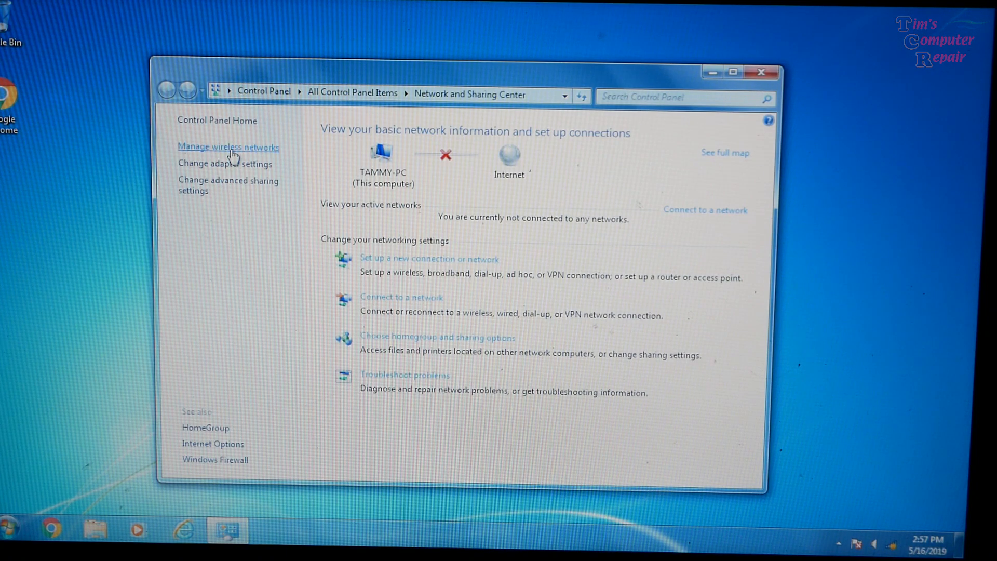
Show the Manage Wireless Networks list and select the HOME-34CC profile.
{"action": "left_click", "coordinate": [227, 148]}
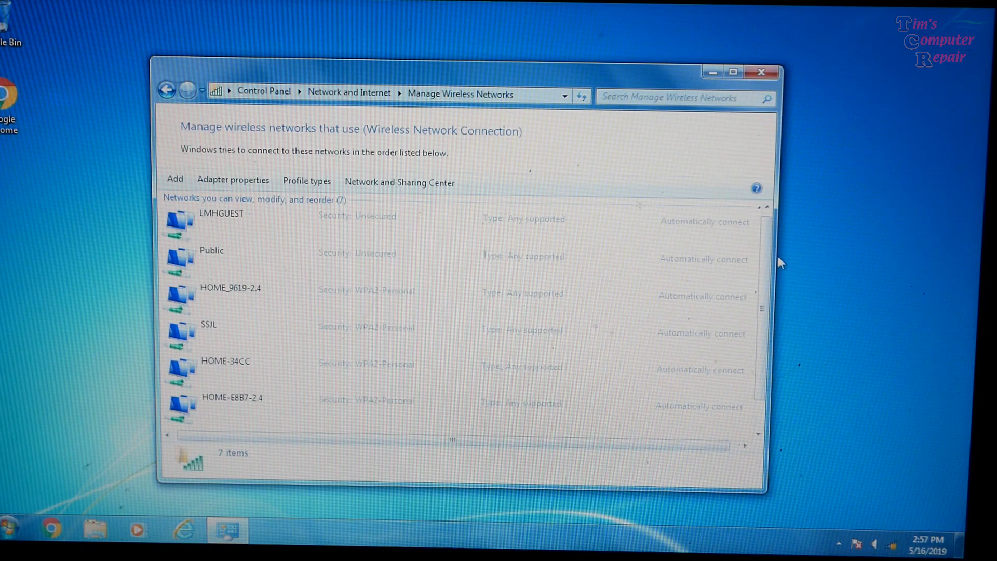
{"action": "scroll", "scroll_direction": "down", "scroll_amount": 3}
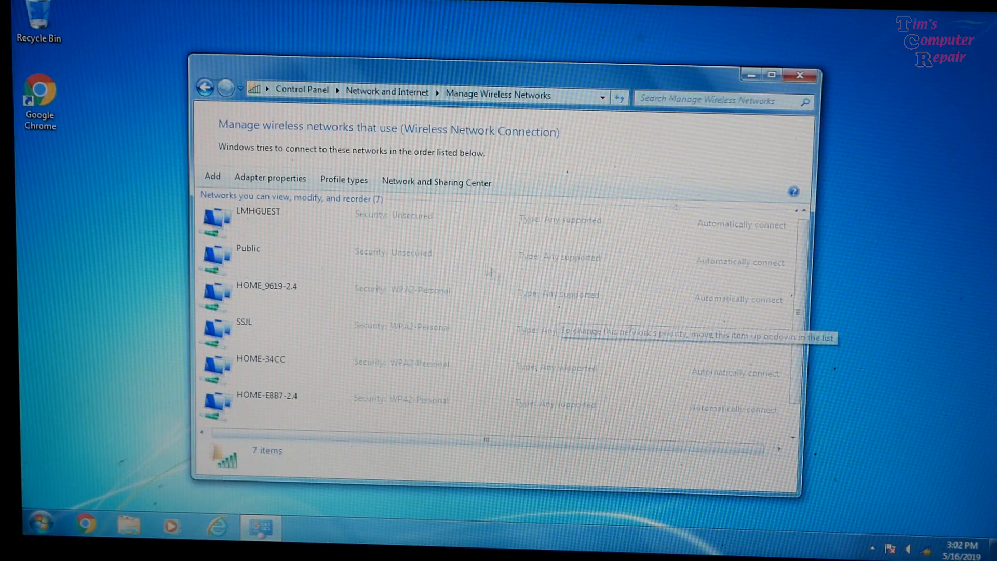
{"action": "scroll", "scroll_direction": "down", "scroll_amount": 3}
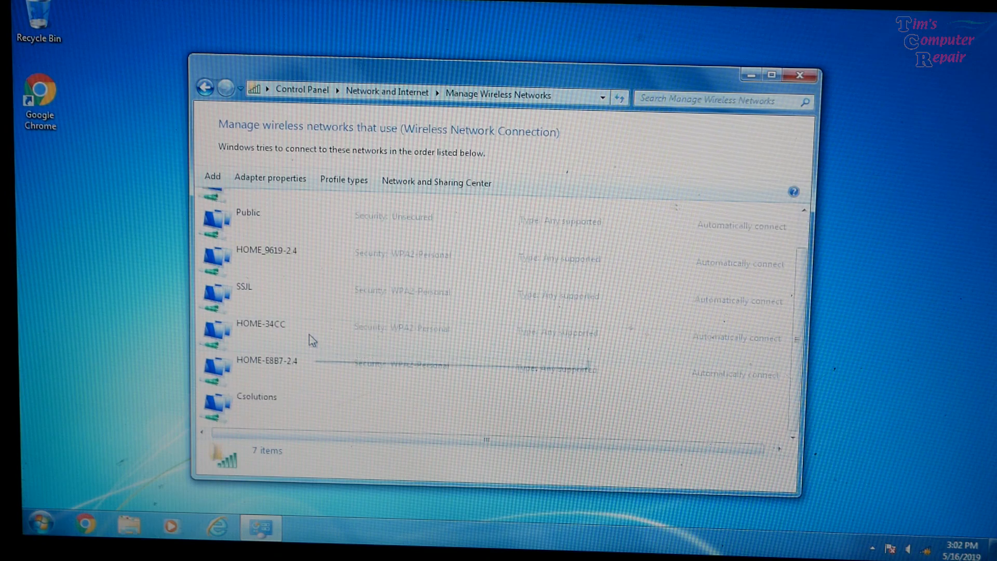
{"action": "mouse_move", "coordinate": [311, 339]}
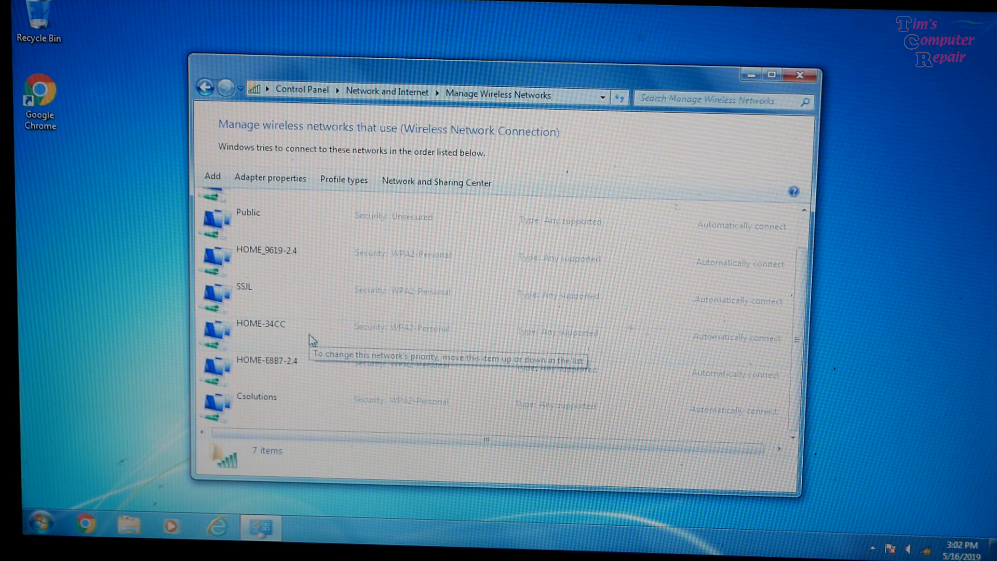
{"action": "left_click", "coordinate": [260, 324]}
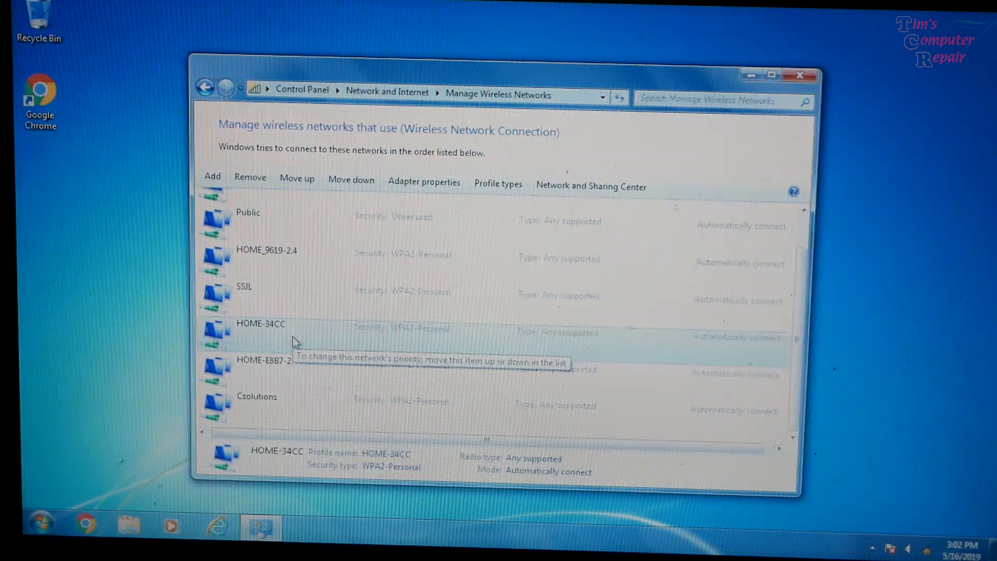
Display HOME-34CC's security settings with Show characters ticked to reveal its key.
{"action": "right_click", "coordinate": [289, 340]}
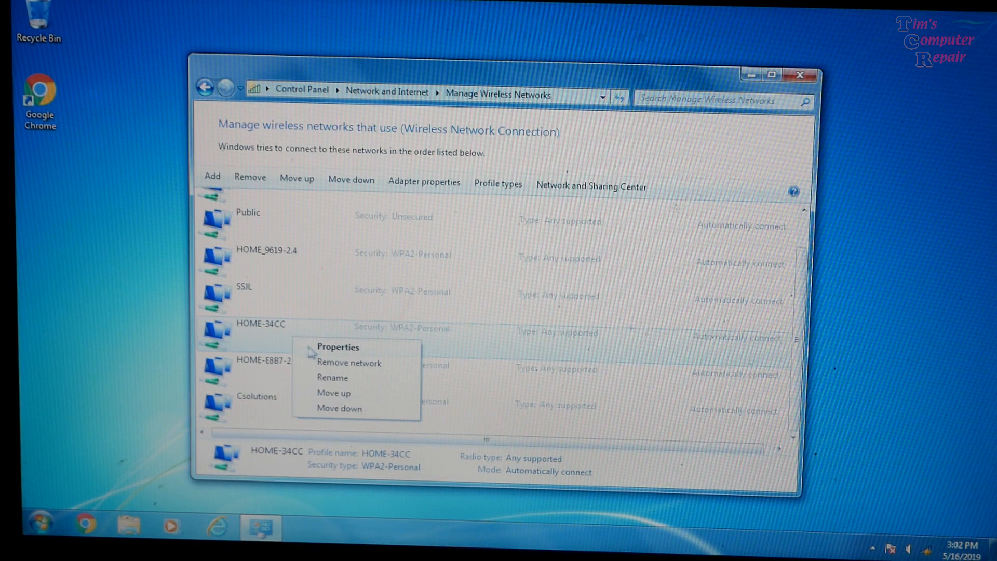
{"action": "left_click", "coordinate": [336, 347]}
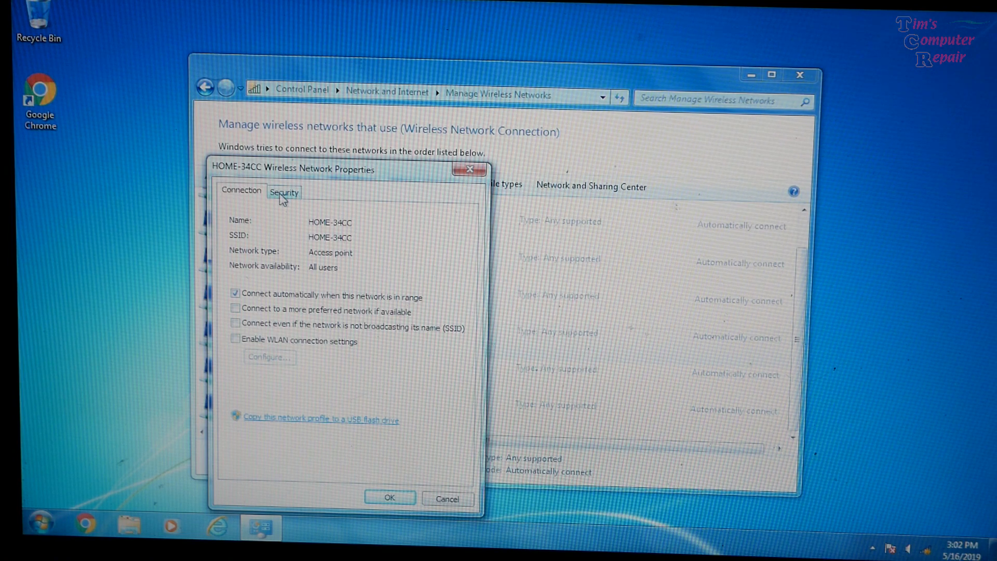
{"action": "left_click", "coordinate": [283, 191]}
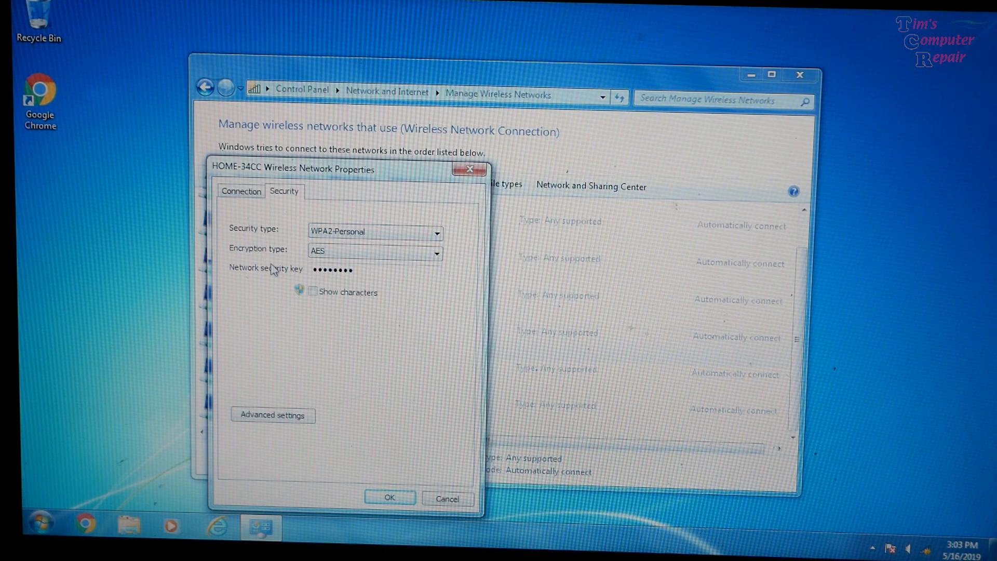
{"action": "mouse_move", "coordinate": [264, 272]}
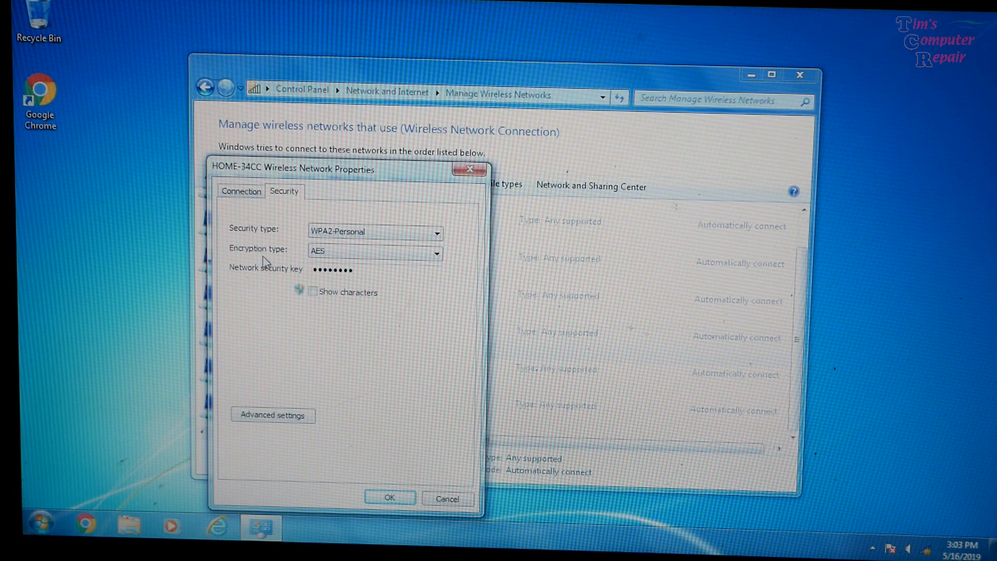
{"action": "mouse_move", "coordinate": [249, 291]}
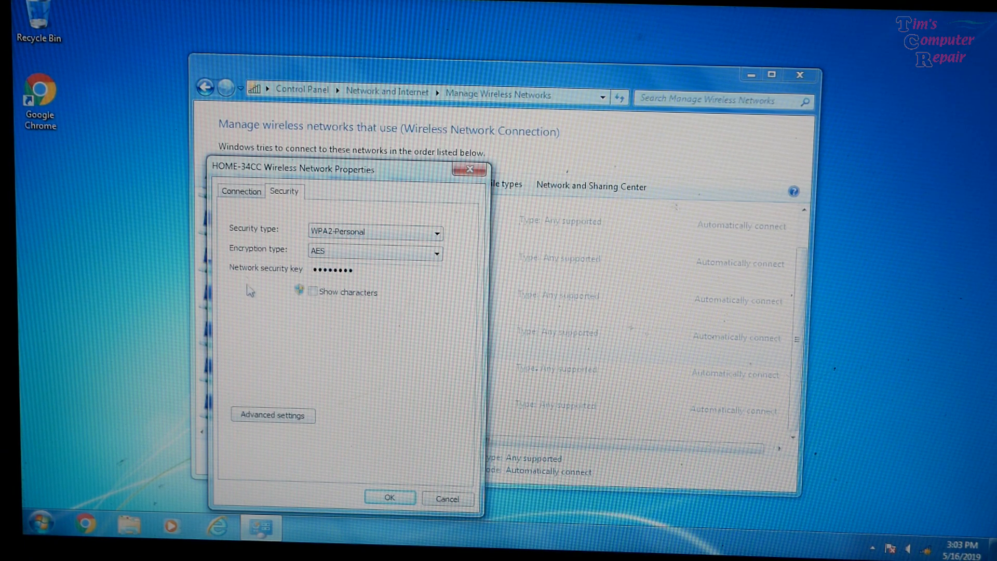
{"action": "mouse_move", "coordinate": [298, 284]}
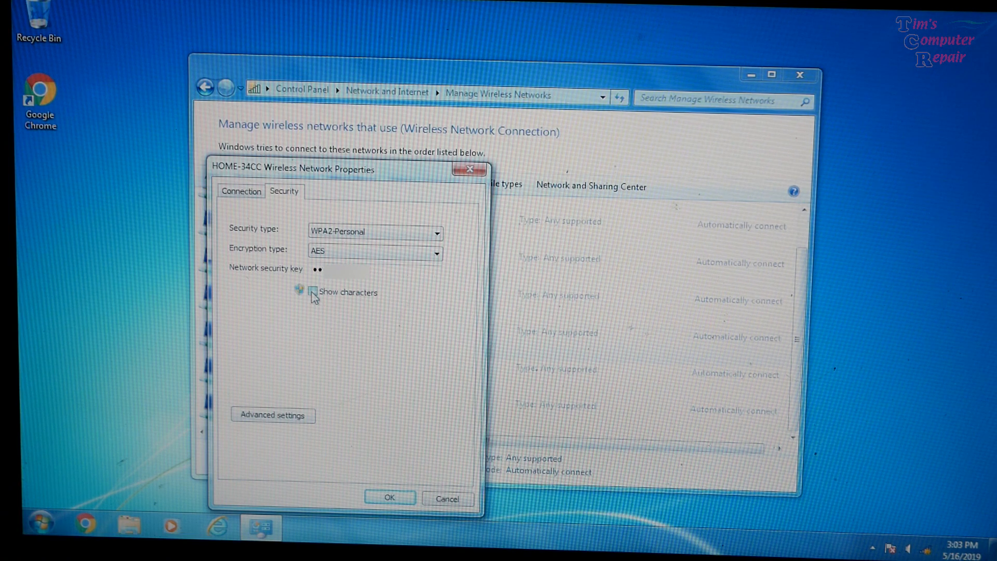
{"action": "left_click", "coordinate": [312, 293]}
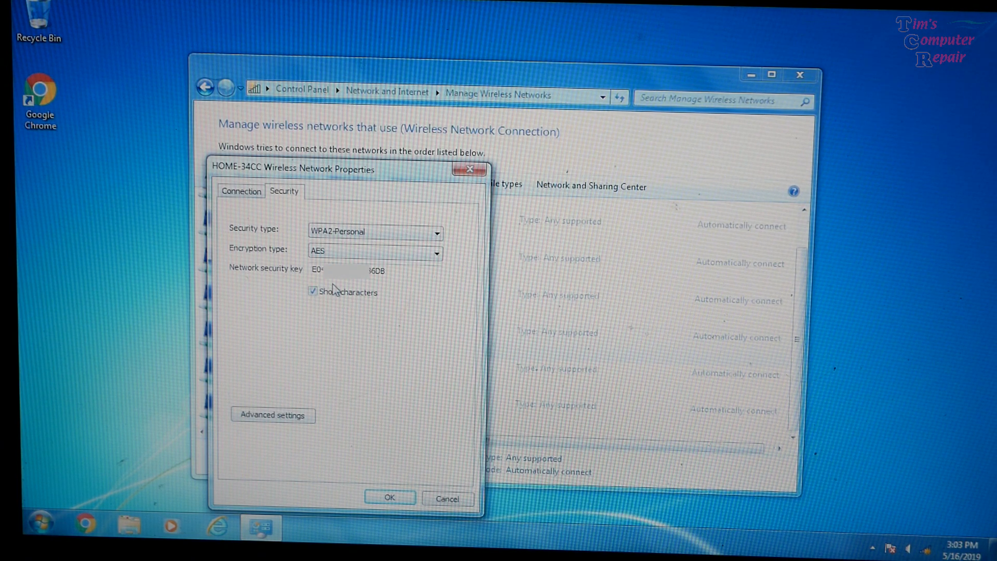
{"action": "mouse_move", "coordinate": [388, 422]}
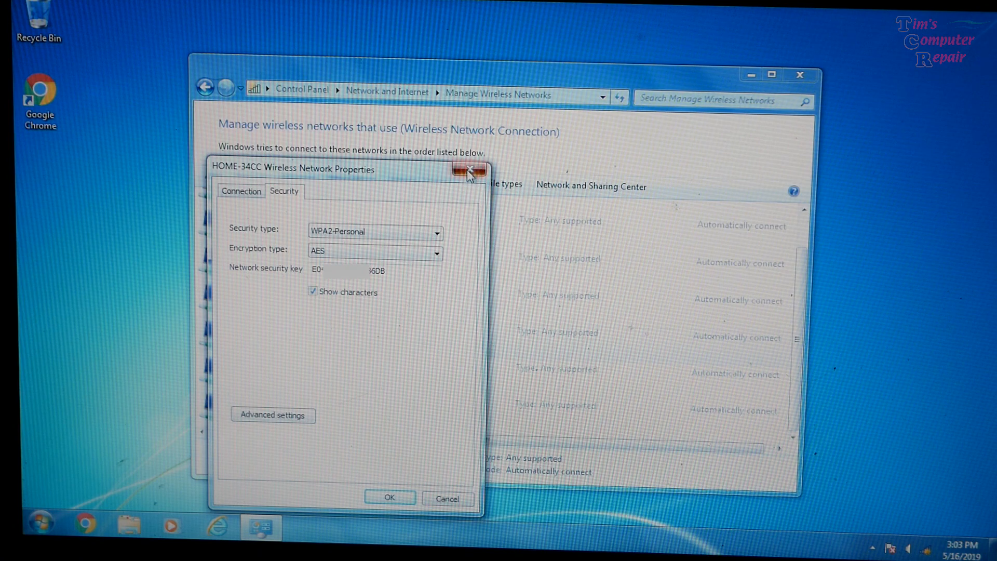
Close HOME-34CC's properties and reveal SSJL's security key via Show characters.
{"action": "left_click", "coordinate": [470, 171]}
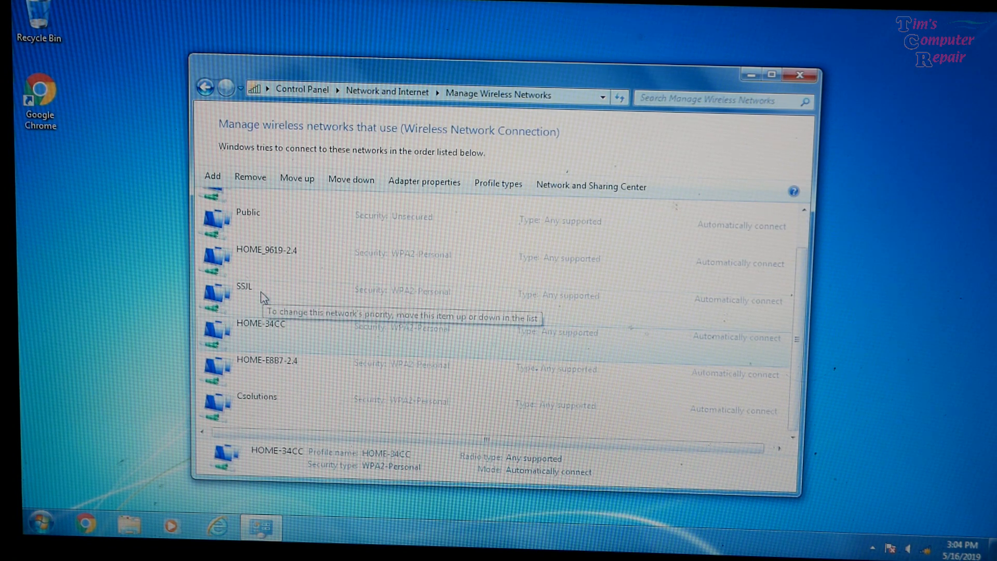
{"action": "left_click", "coordinate": [256, 294]}
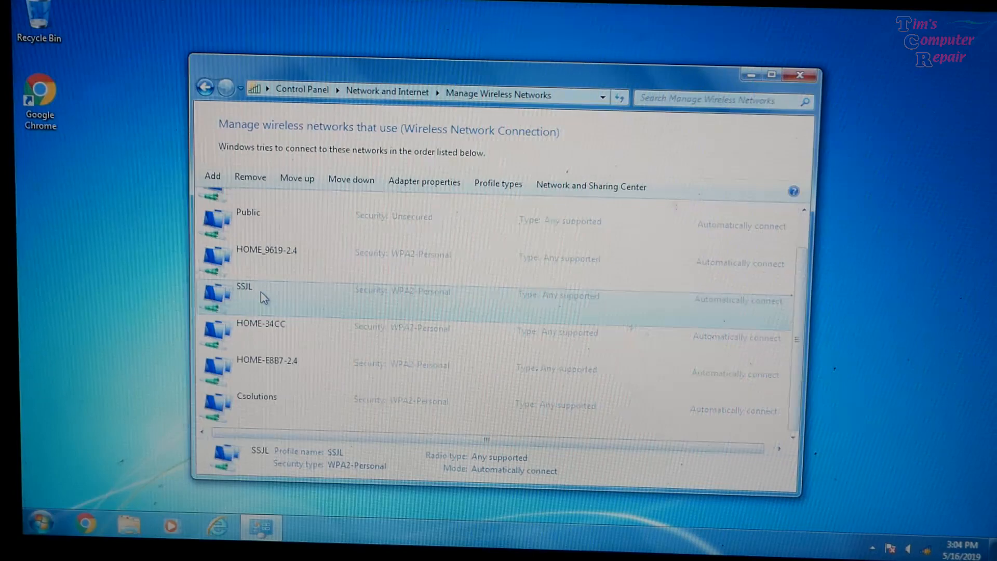
{"action": "right_click", "coordinate": [263, 298]}
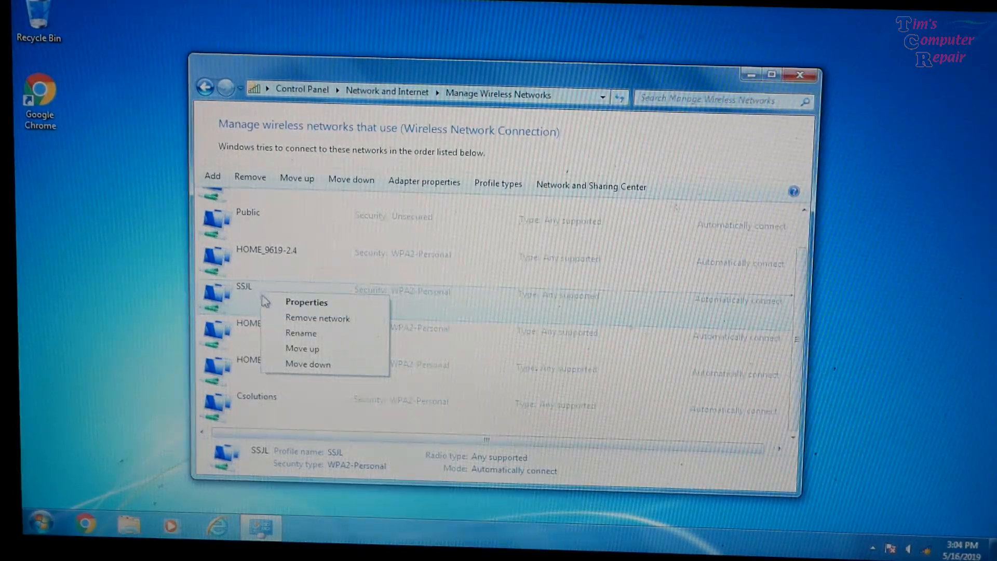
{"action": "left_click", "coordinate": [306, 302]}
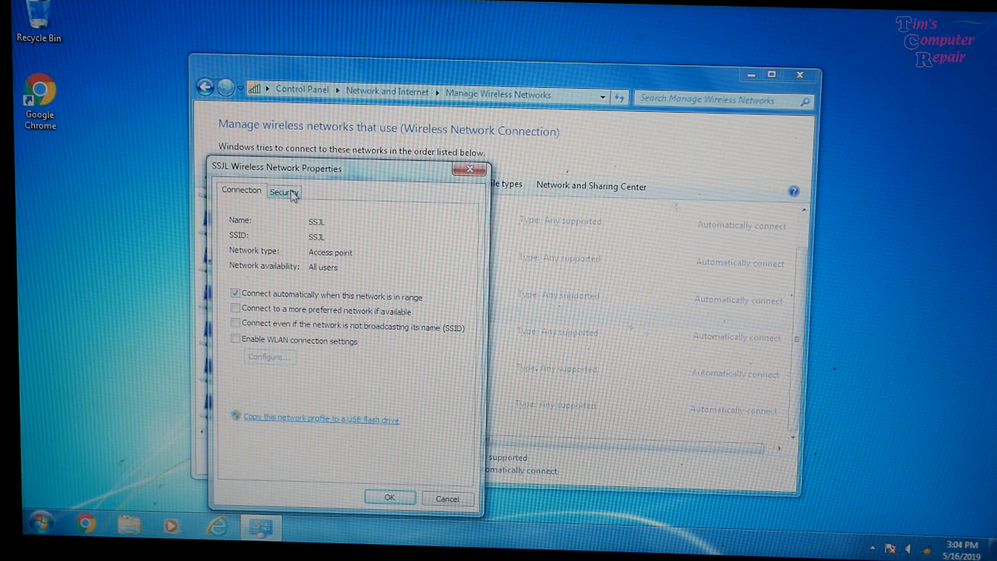
{"action": "left_click", "coordinate": [284, 191]}
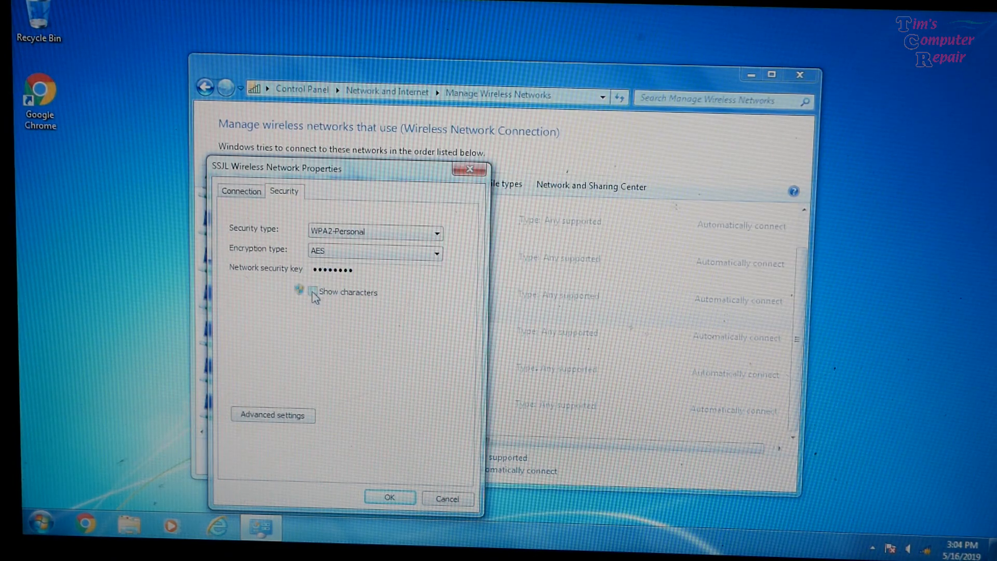
{"action": "left_click", "coordinate": [313, 292]}
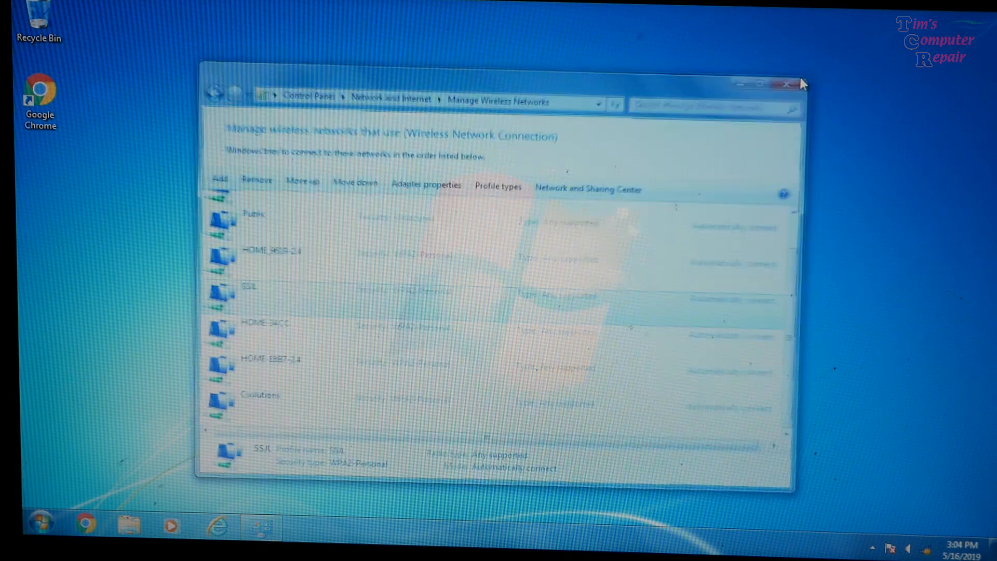
Close the saved wireless networks window, leaving the desktop.
{"action": "left_click", "coordinate": [785, 83]}
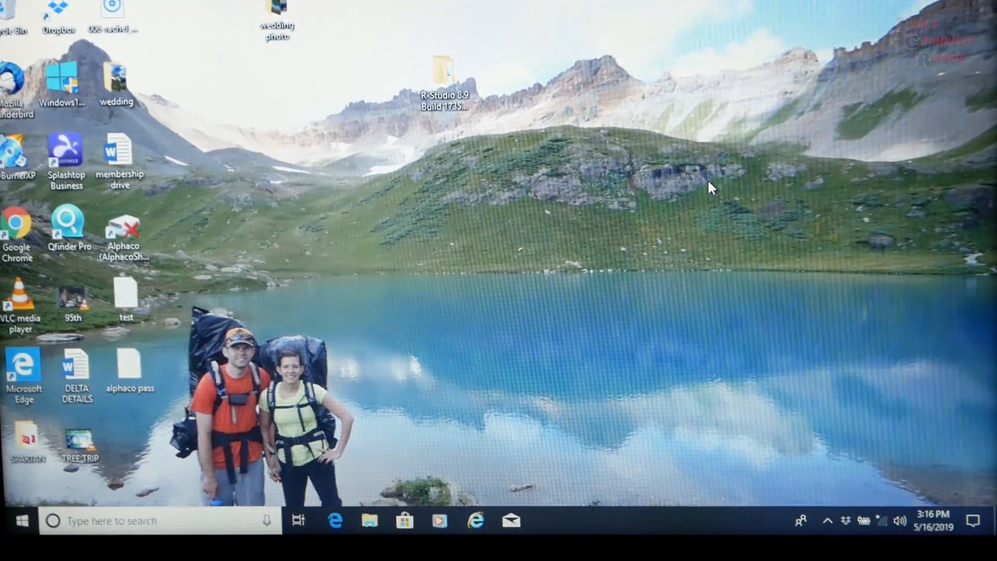
{"action": "mouse_move", "coordinate": [856, 193]}
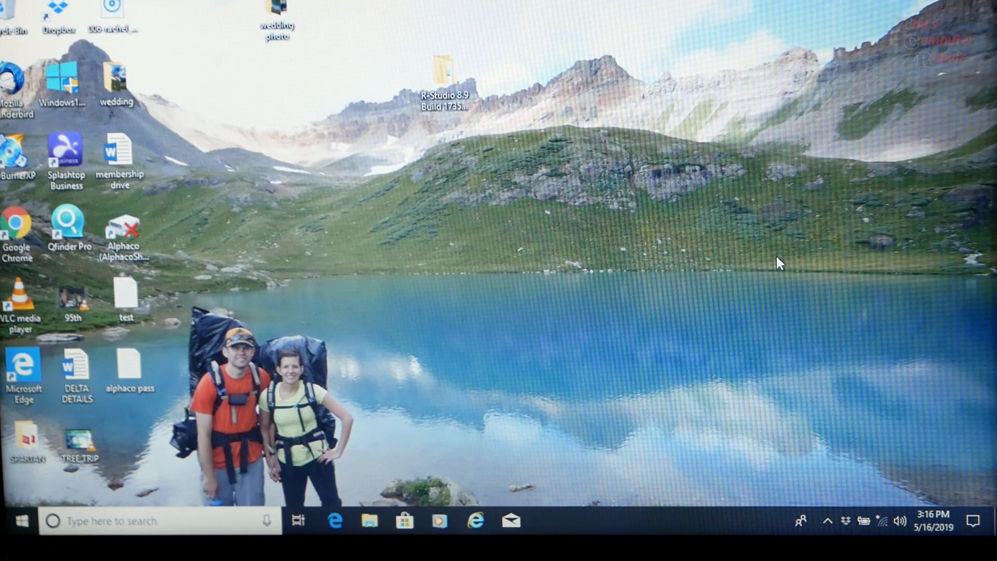
{"action": "mouse_move", "coordinate": [941, 78]}
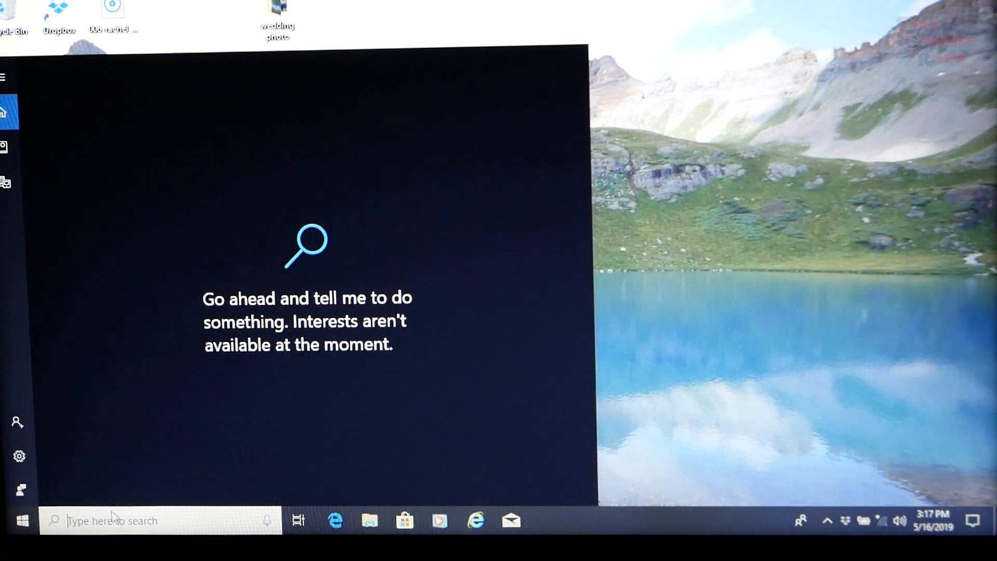
Search for cmd and run Command Prompt as administrator, approving the UAC prompt.
{"action": "type", "text": "cmd"}
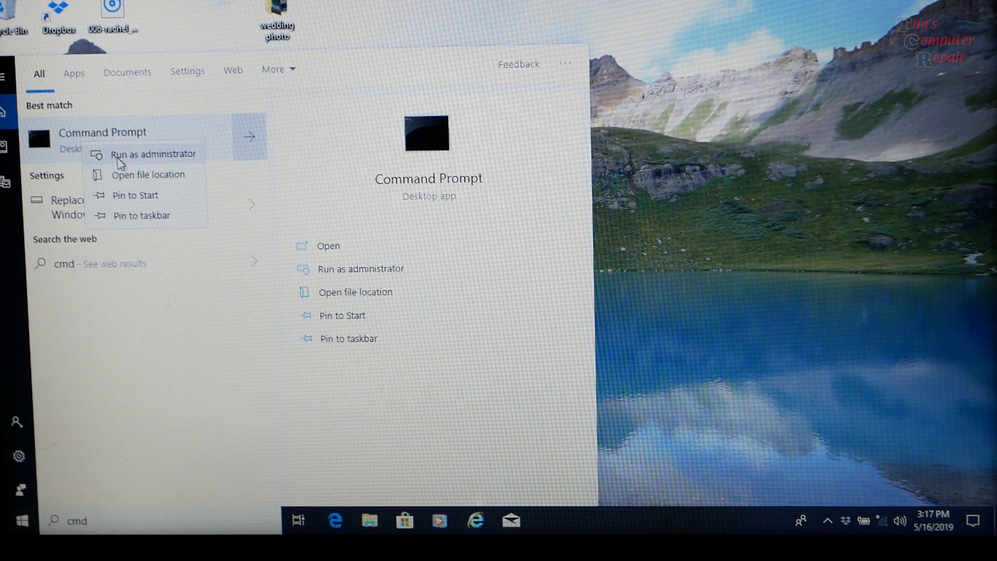
{"action": "left_click", "coordinate": [152, 154]}
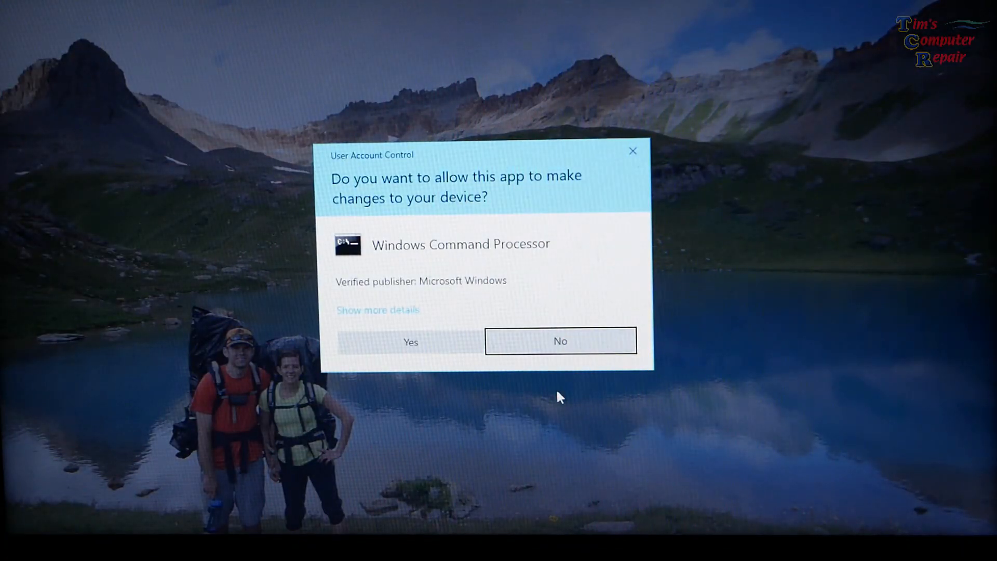
{"action": "left_click", "coordinate": [410, 341]}
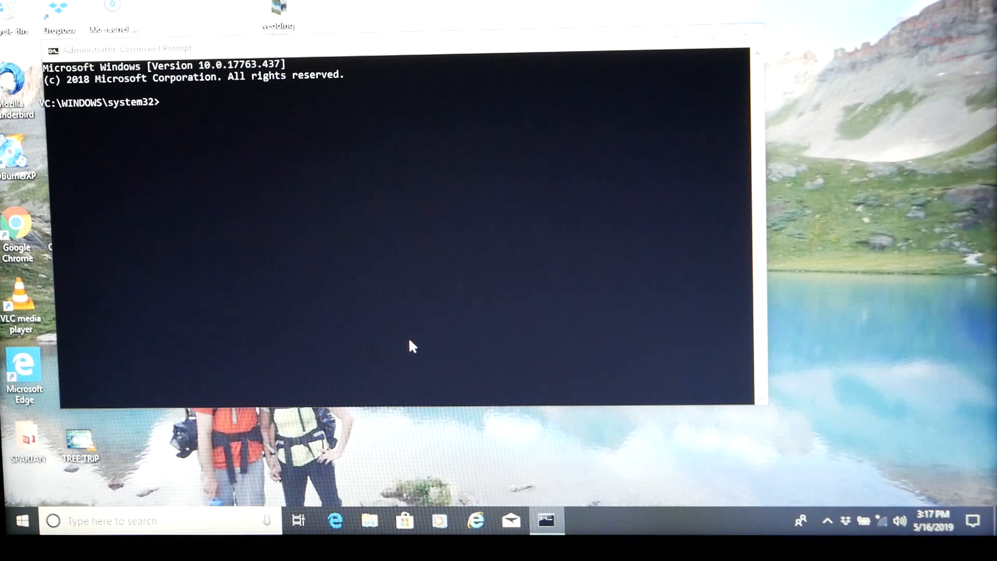
Run netsh wlan show profiles to list all saved Wi-Fi profiles.
{"action": "type", "text": "netsh"}
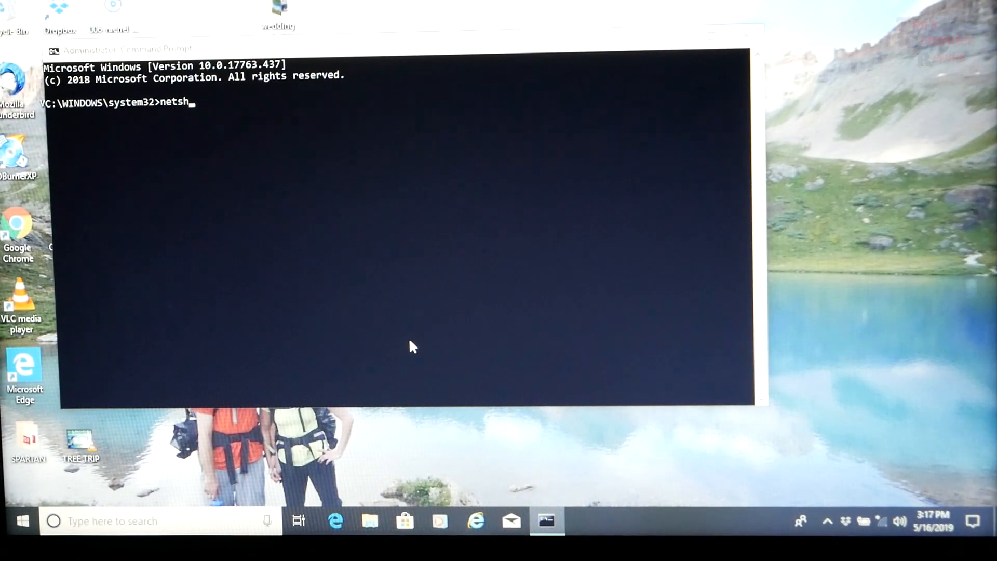
{"action": "type", "text": "wlan"}
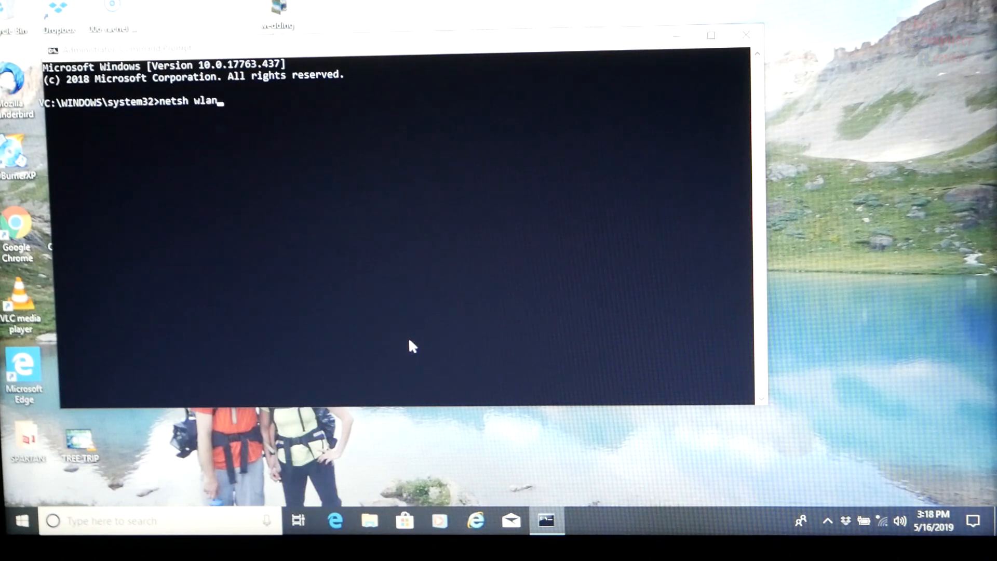
{"action": "type", "text": "sh"}
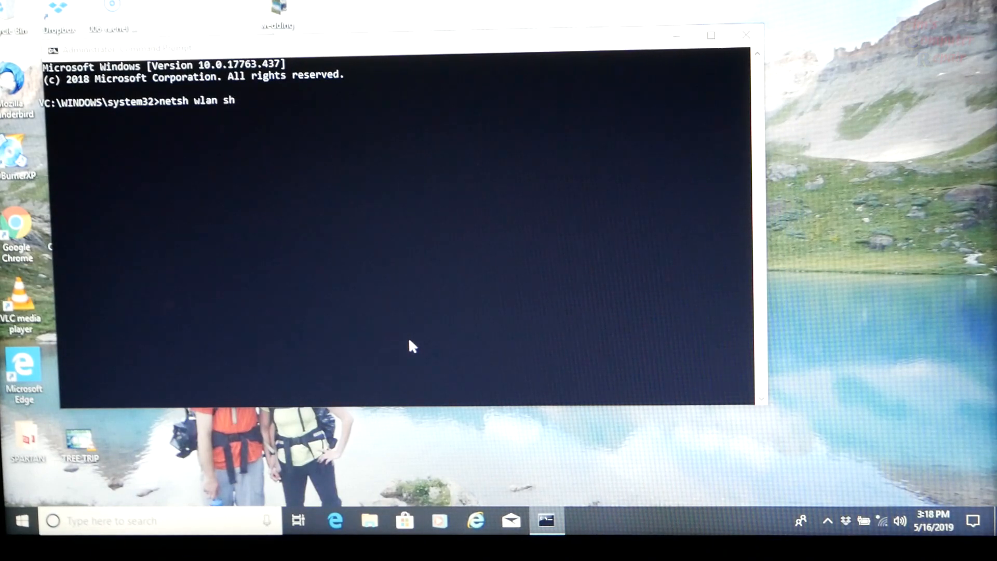
{"action": "type", "text": "ow"}
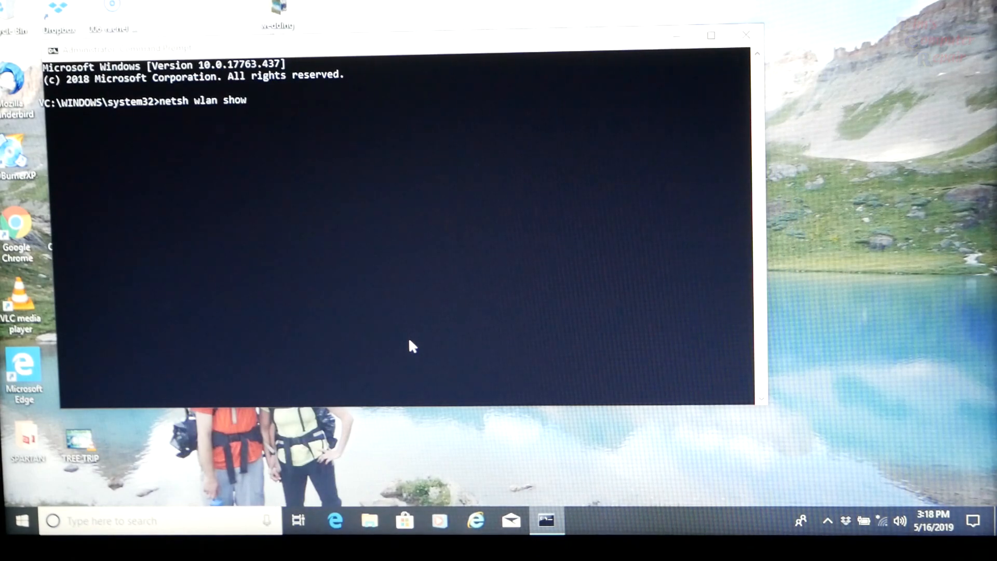
{"action": "type", "text": "profil"}
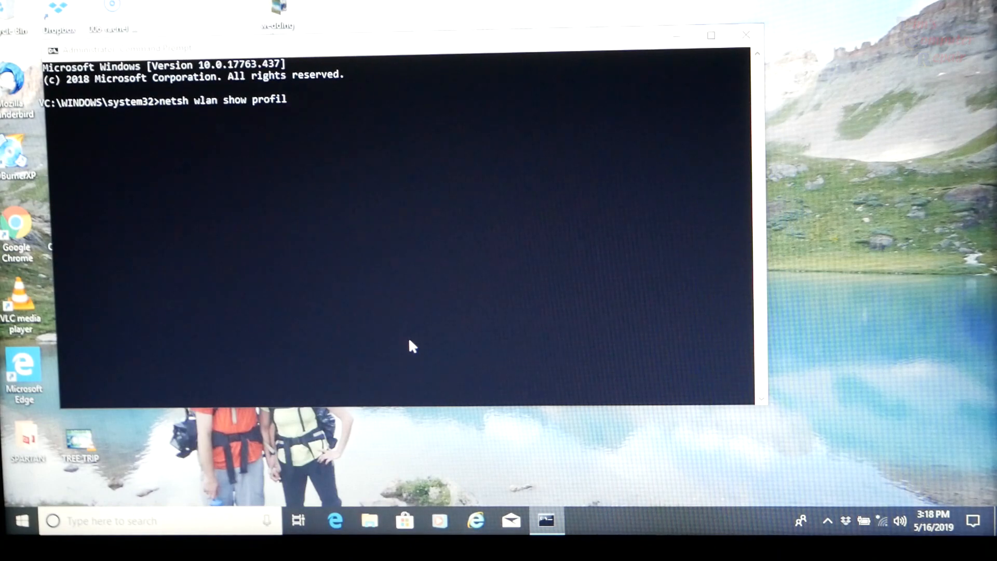
{"action": "type", "text": "es"}
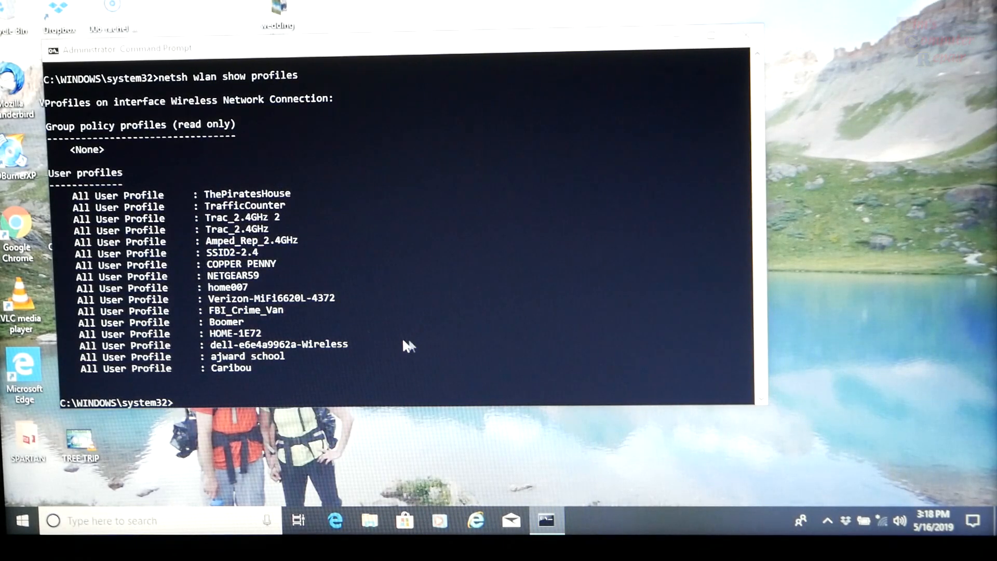
{"action": "mouse_move", "coordinate": [307, 274]}
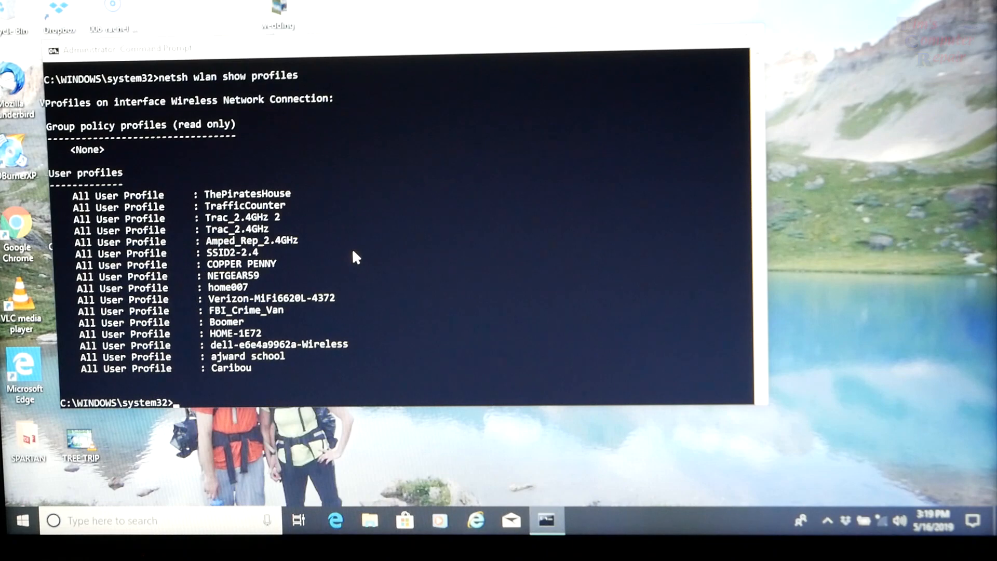
Enter netsh wlan show profile name=home007 key=clear without running it.
{"action": "type", "text": "netsh"}
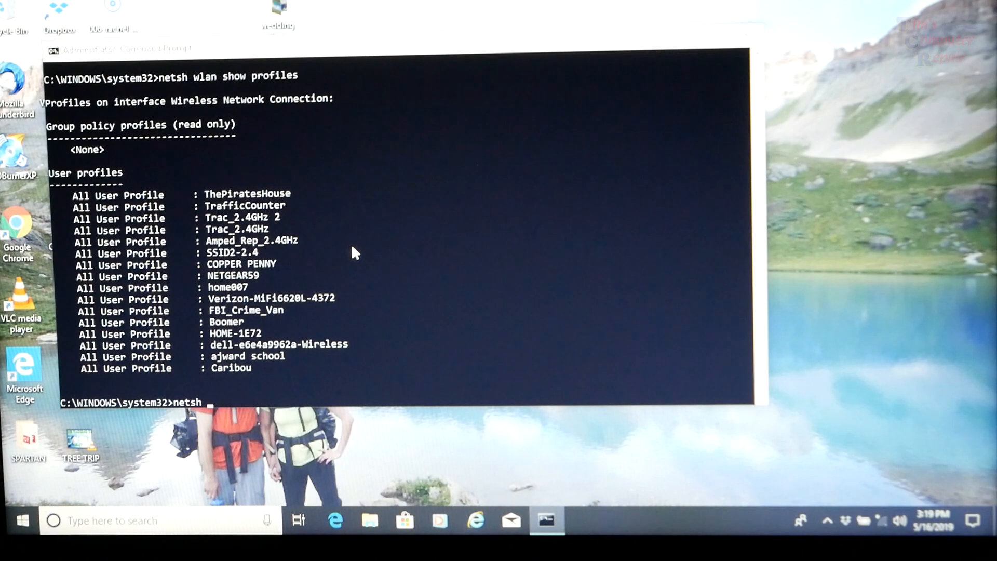
{"action": "type", "text": "wlan"}
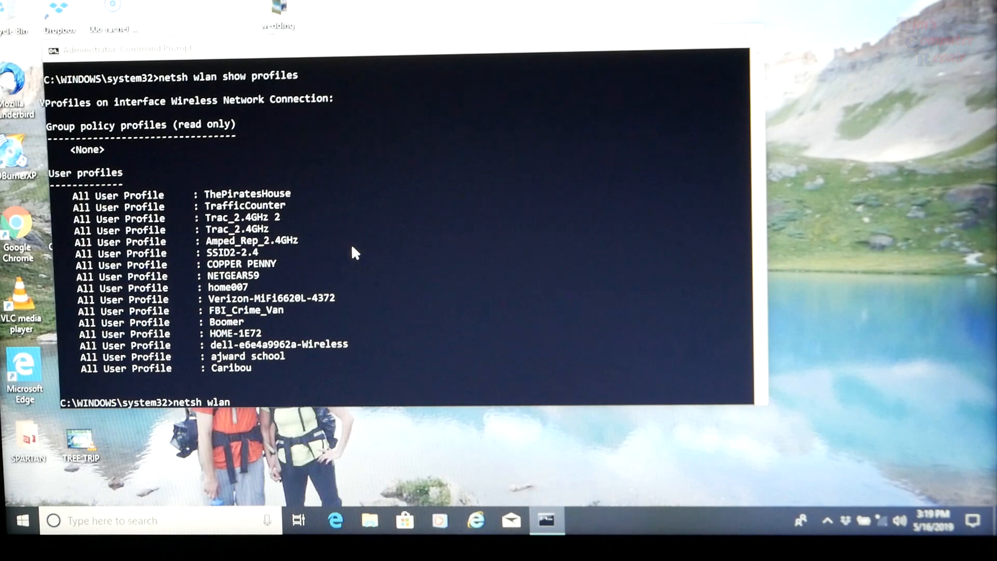
{"action": "type", "text": "show"}
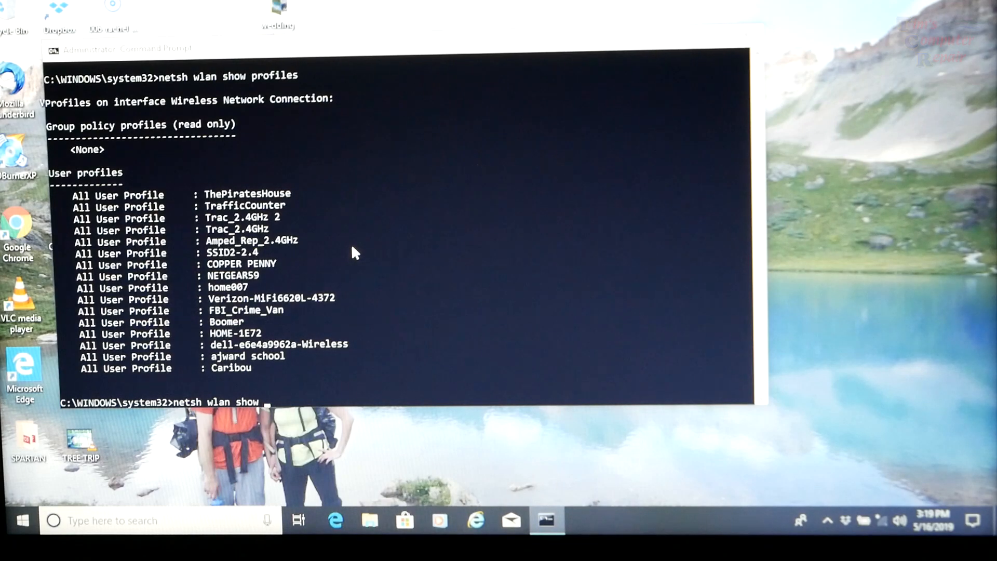
{"action": "type", "text": "profile n"}
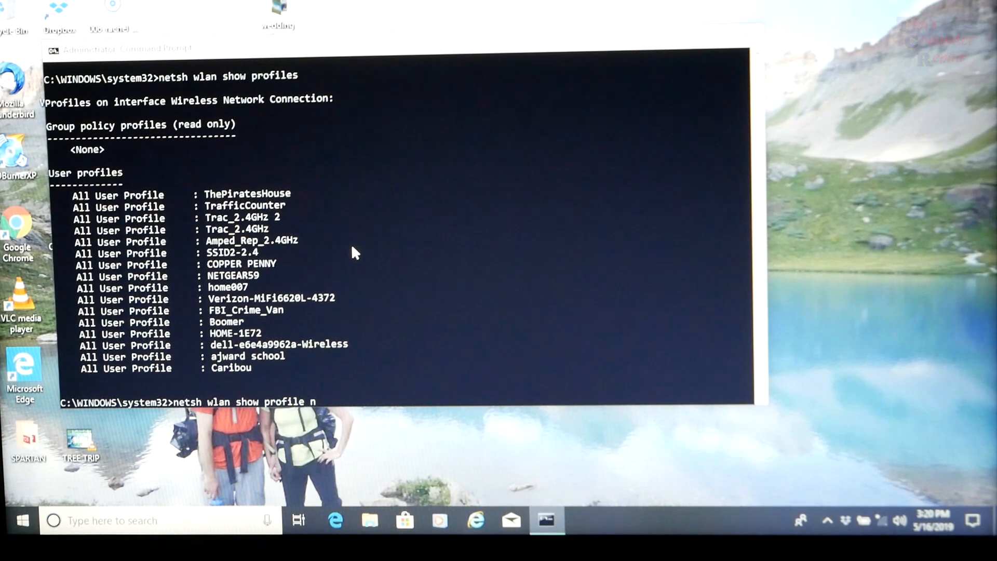
{"action": "type", "text": "ame"}
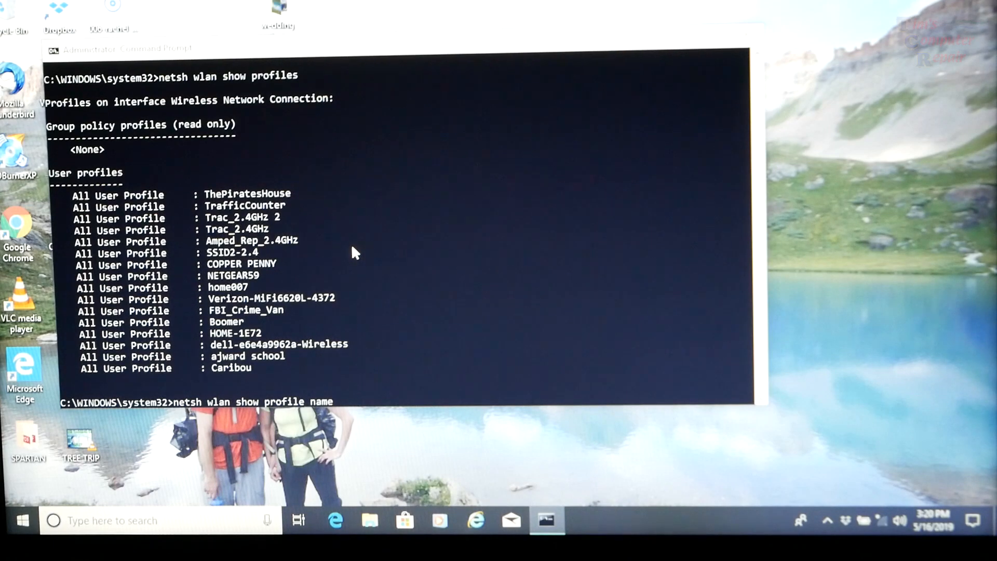
{"action": "type", "text": "=hom"}
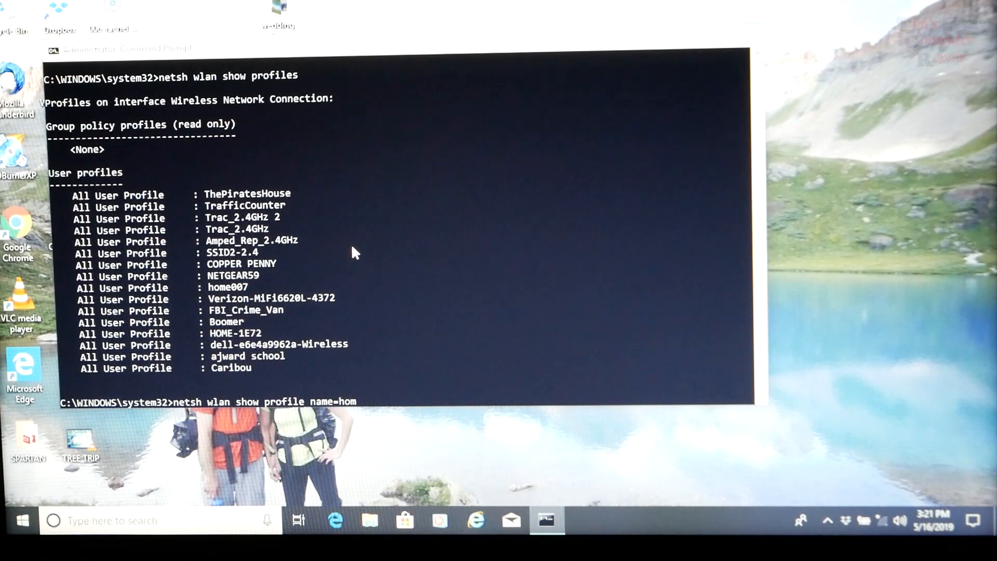
{"action": "type", "text": "e"}
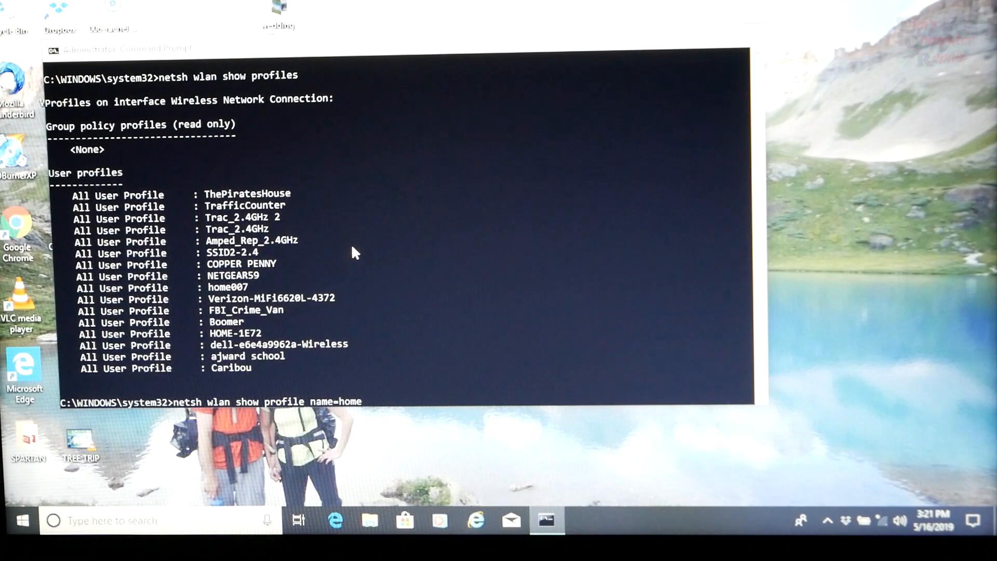
{"action": "type", "text": "00"}
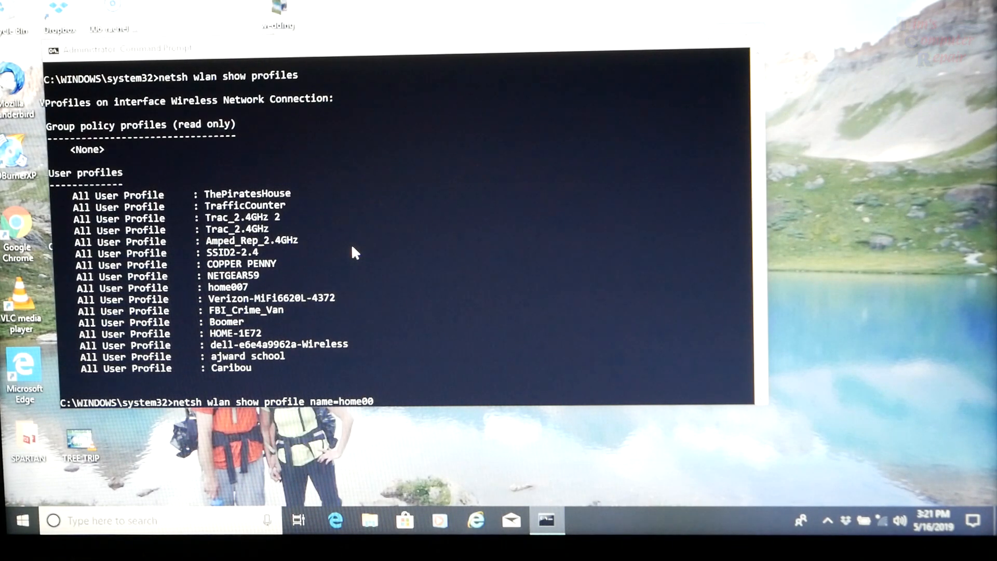
{"action": "type", "text": "7 ke"}
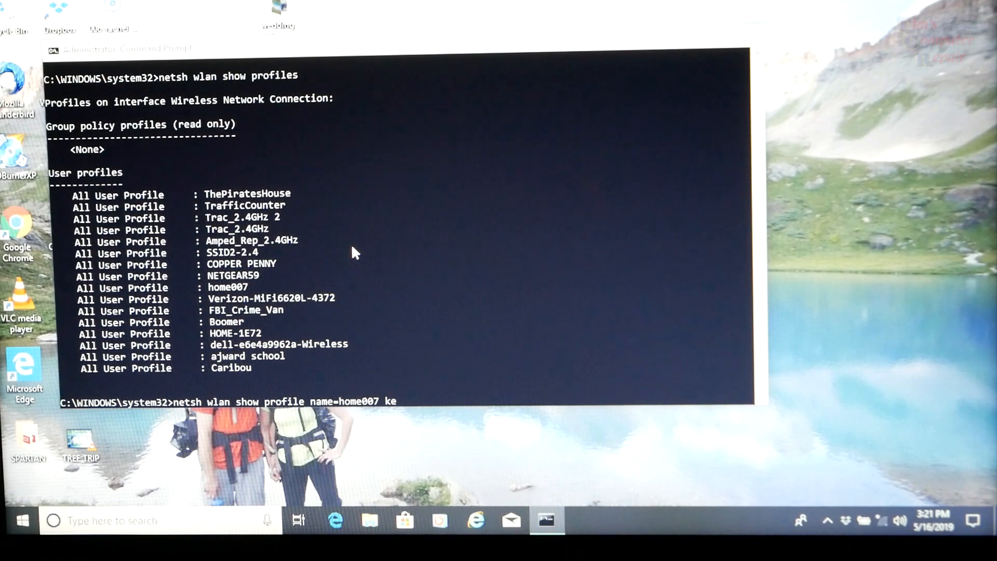
{"action": "type", "text": "y="}
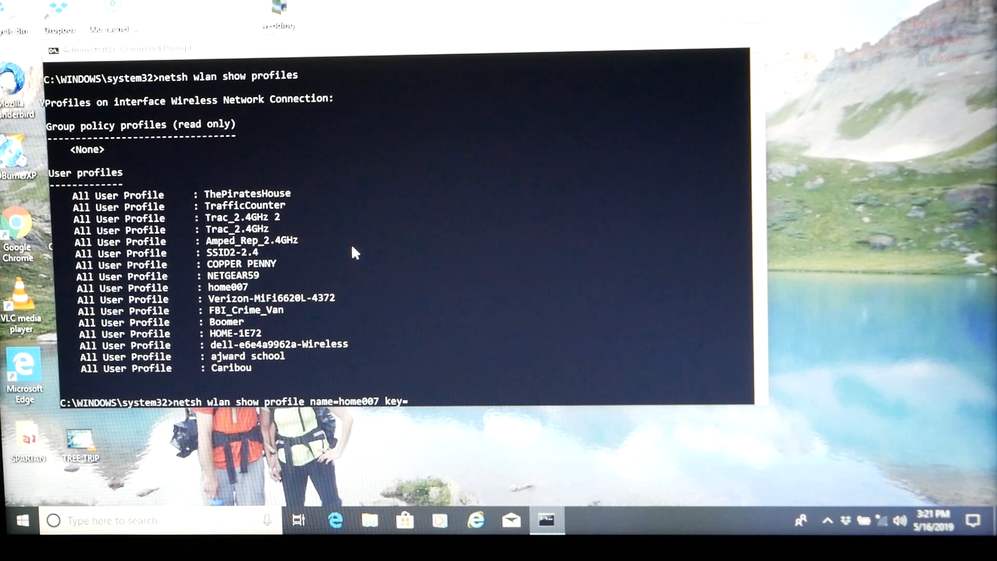
{"action": "type", "text": "cle"}
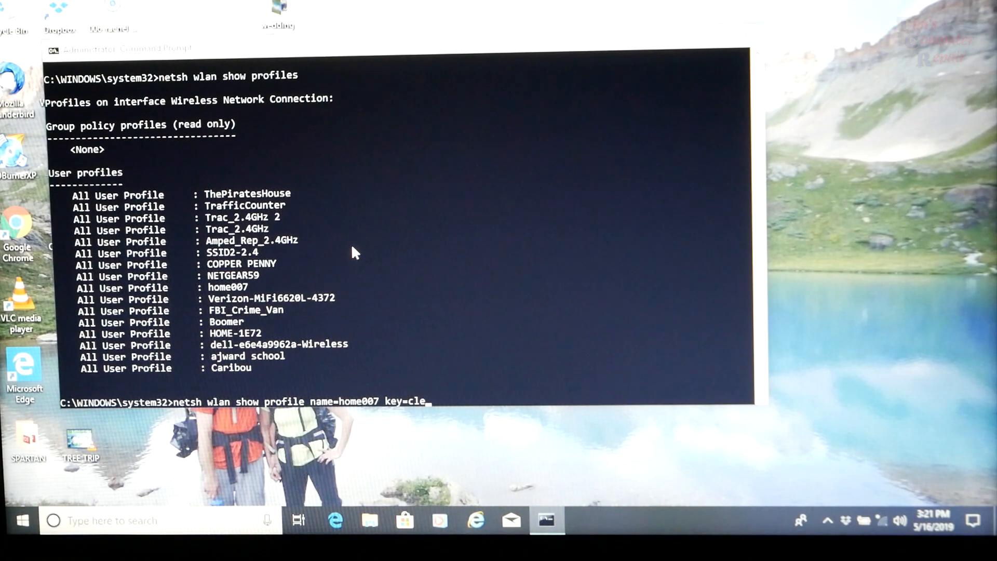
{"action": "type", "text": "ar"}
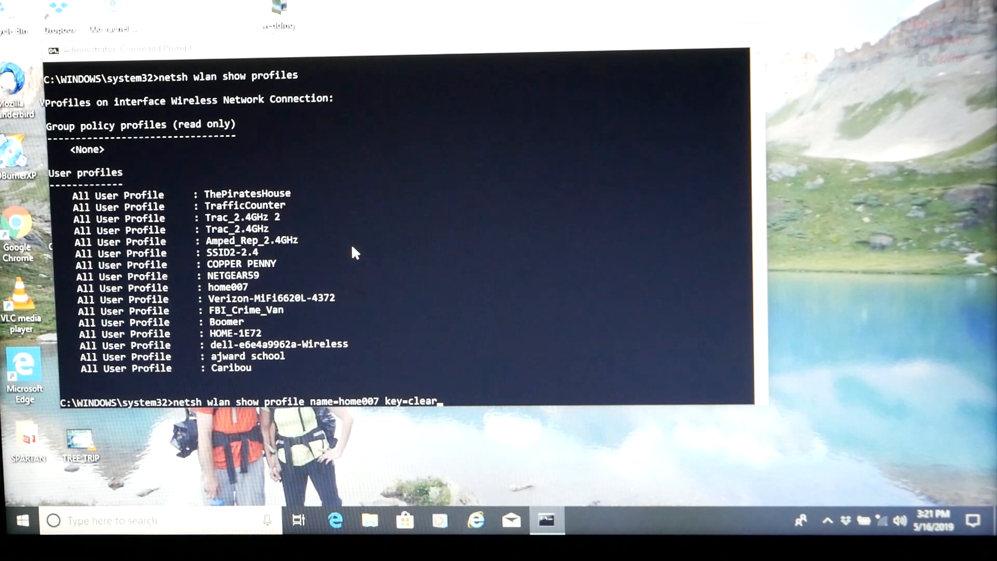